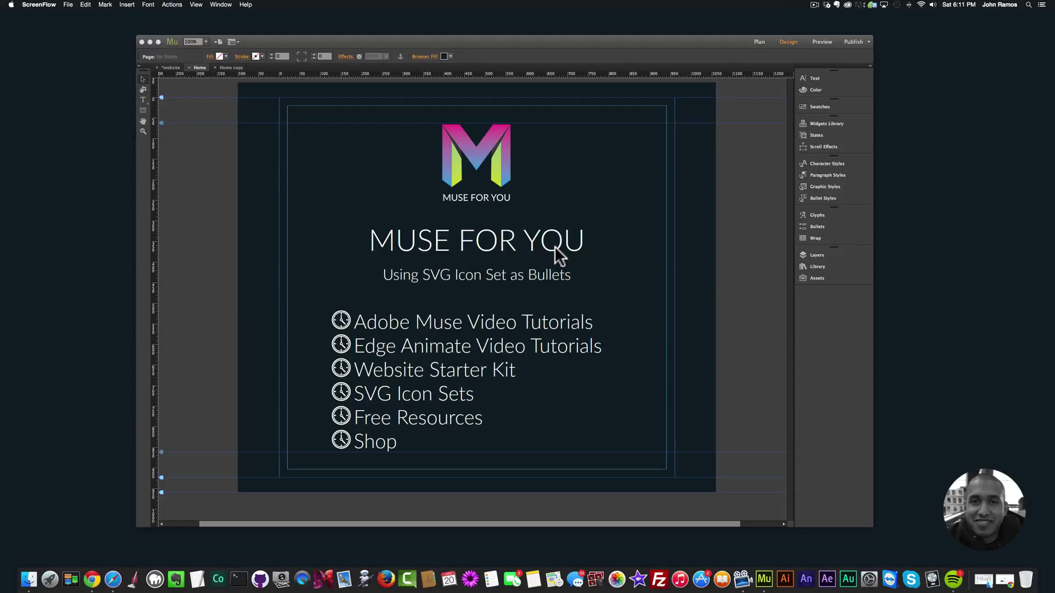
mouse_move(173, 271)
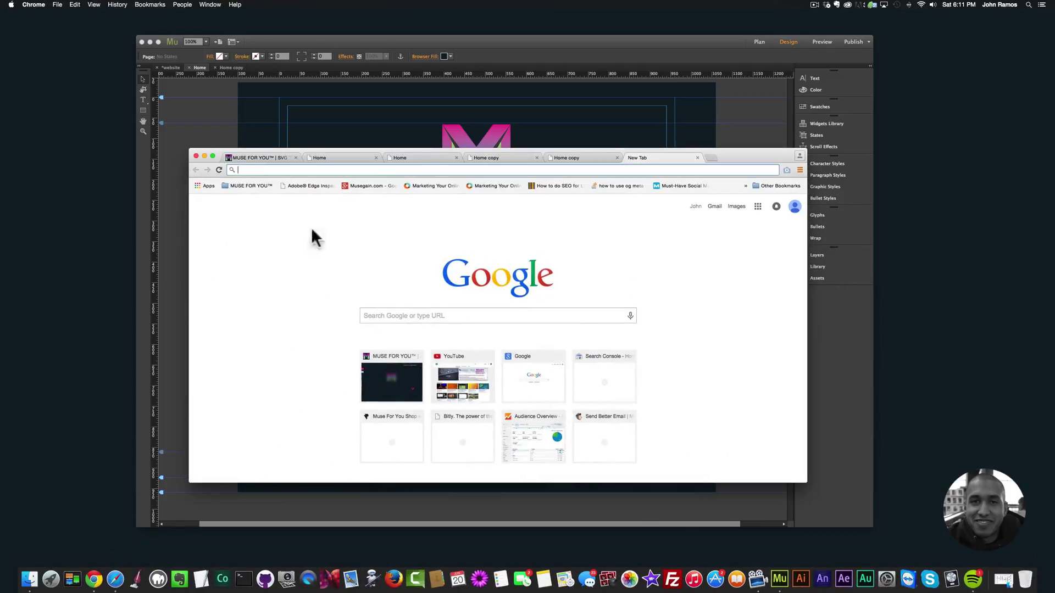
Go to museforyoushop.com, enter the Shop and locate the Thin and Thick Icon Pack.
type("museforyoushop.com")
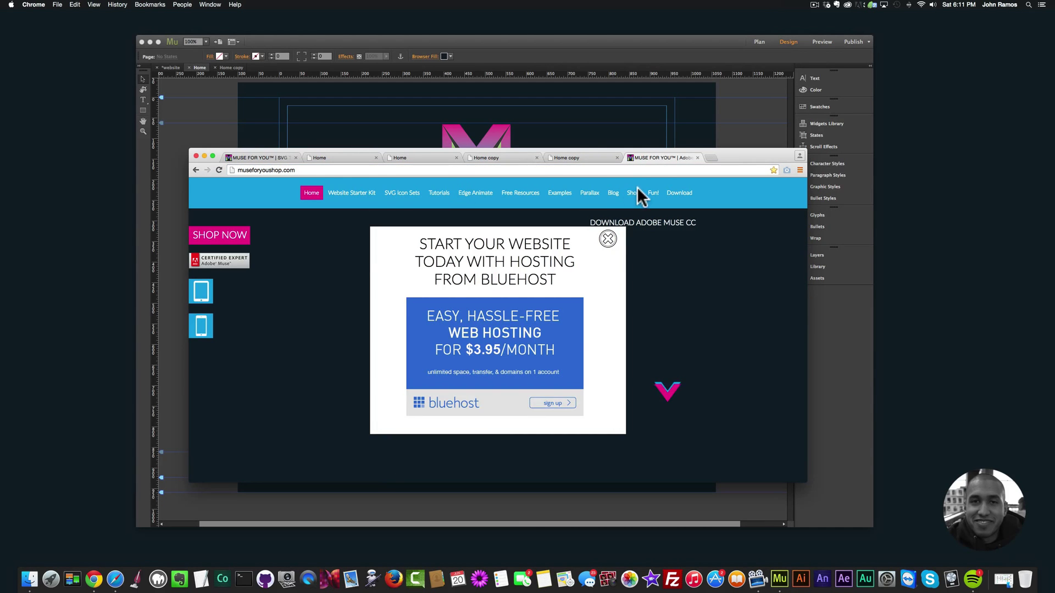
left_click(633, 194)
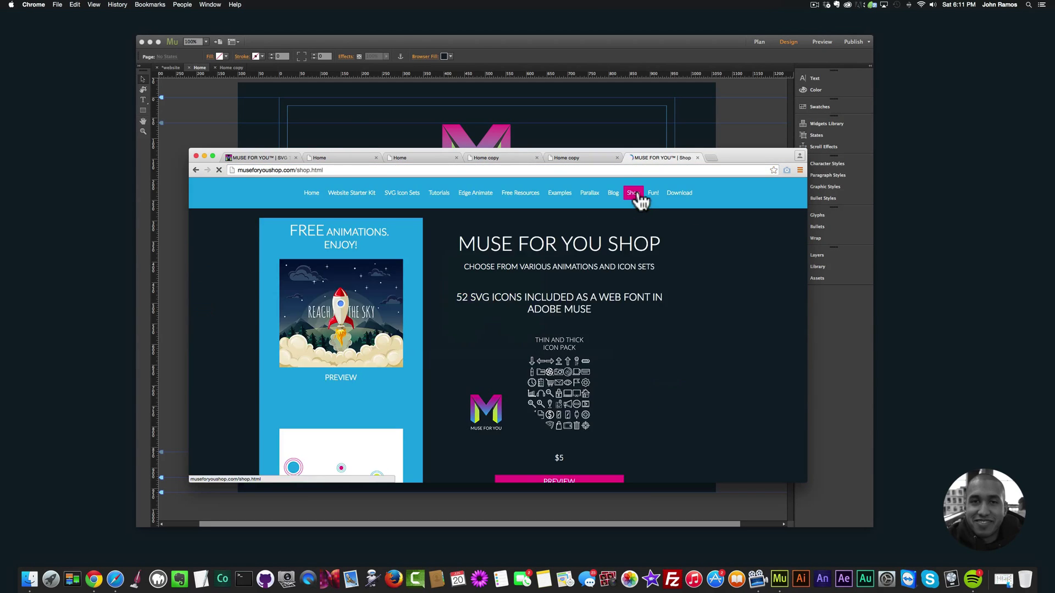
scroll("down", 3)
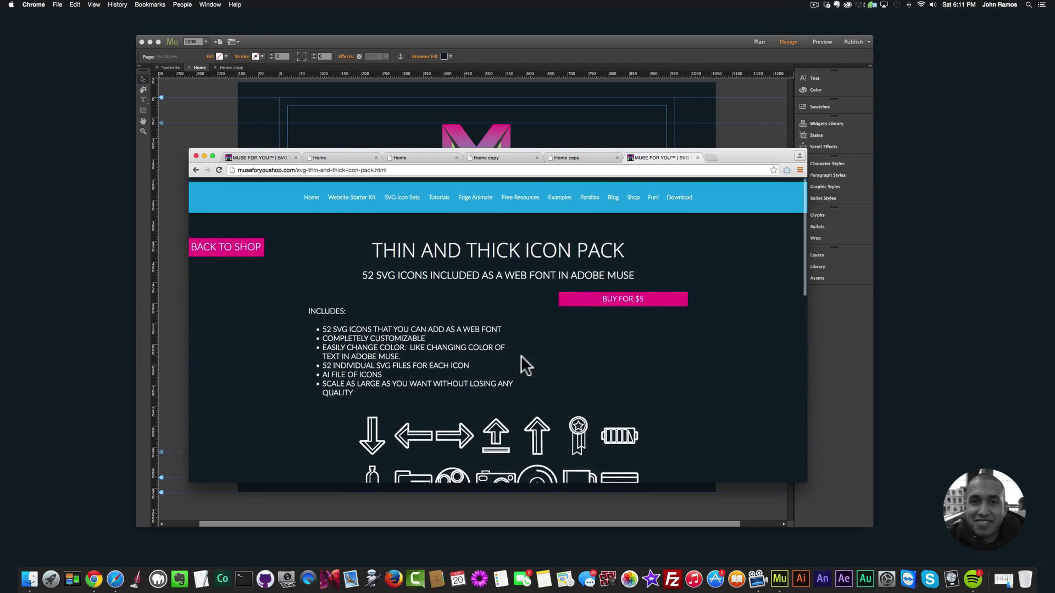
scroll("down", 3)
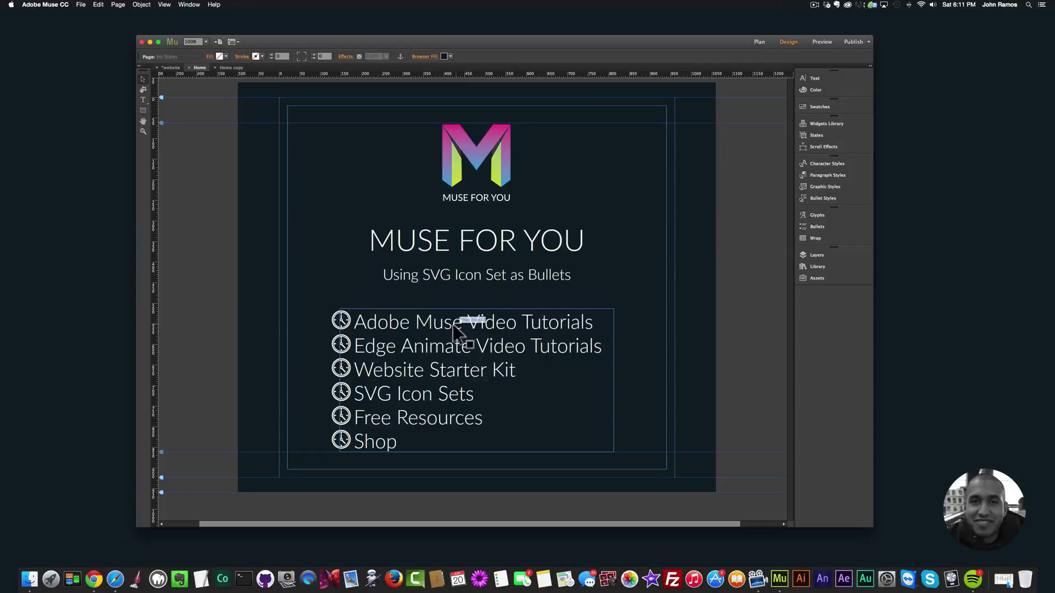
Select all six list items and reset their bullets to the default round dots.
key("shift+cmd+e")
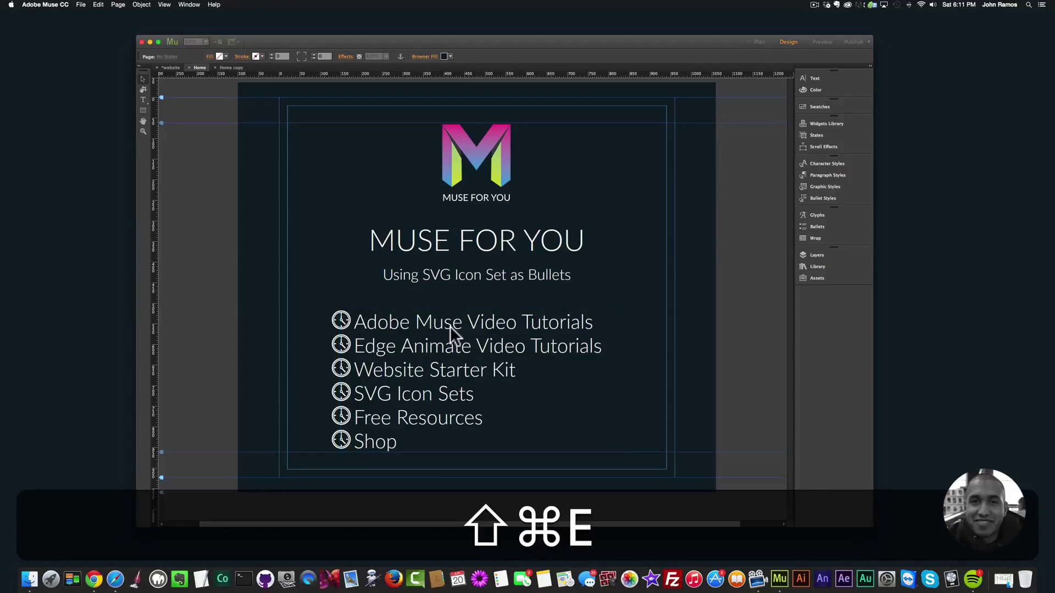
key("cmd+e")
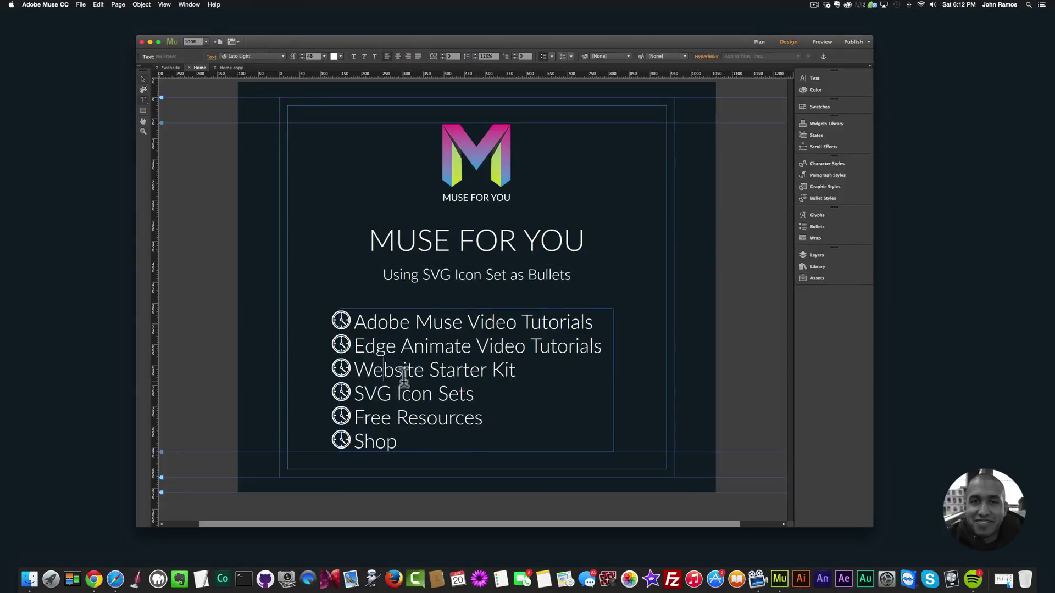
left_click_drag(356, 322, 396, 441)
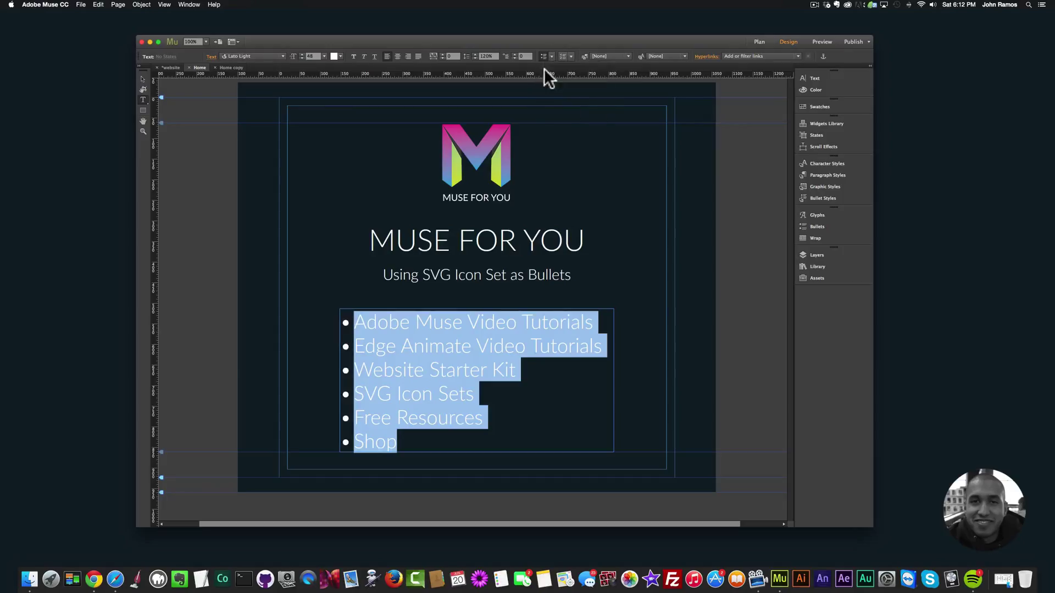
left_click(395, 442)
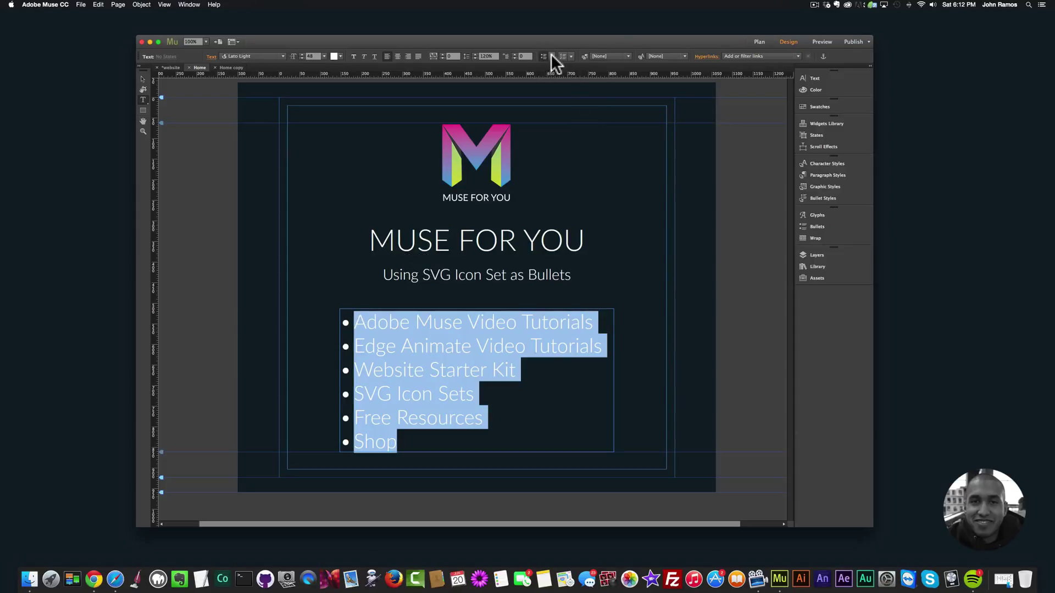
Create a new bullet character from the Muse For You icon font, Entire Font, using the gear glyph.
left_click(544, 56)
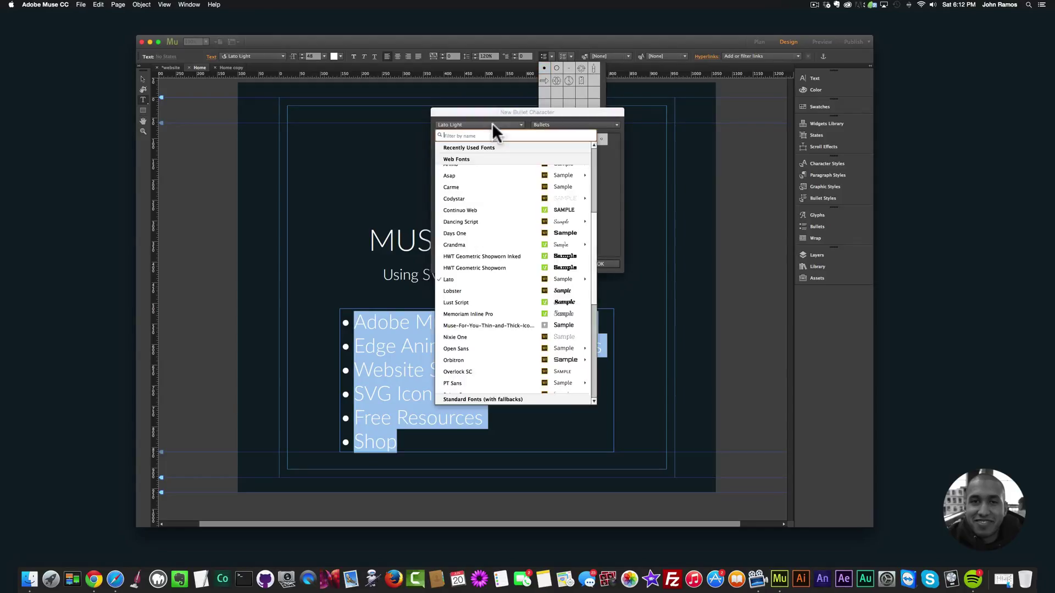
left_click(478, 124)
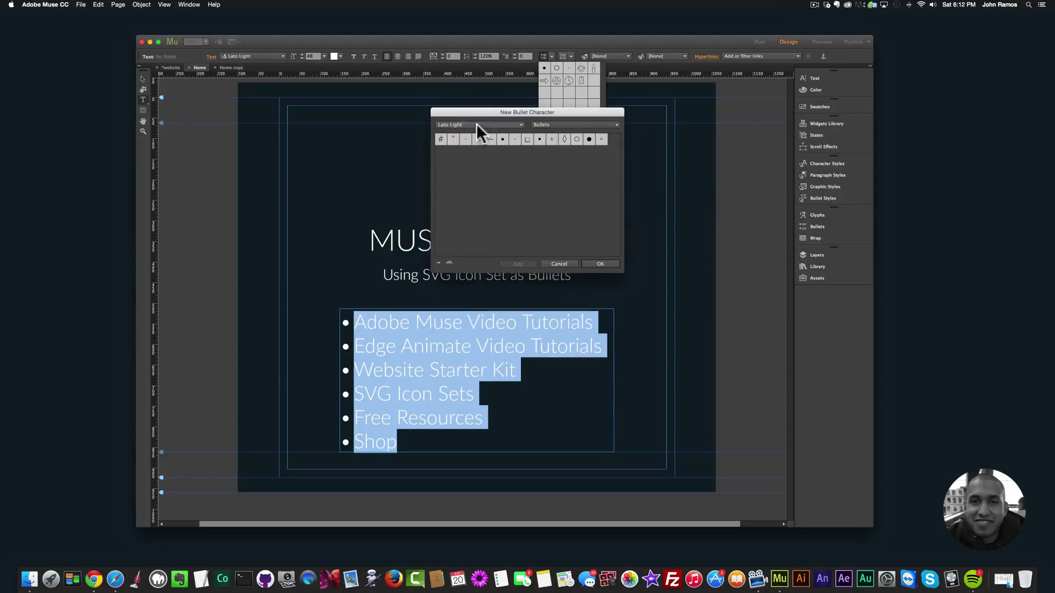
left_click(479, 124)
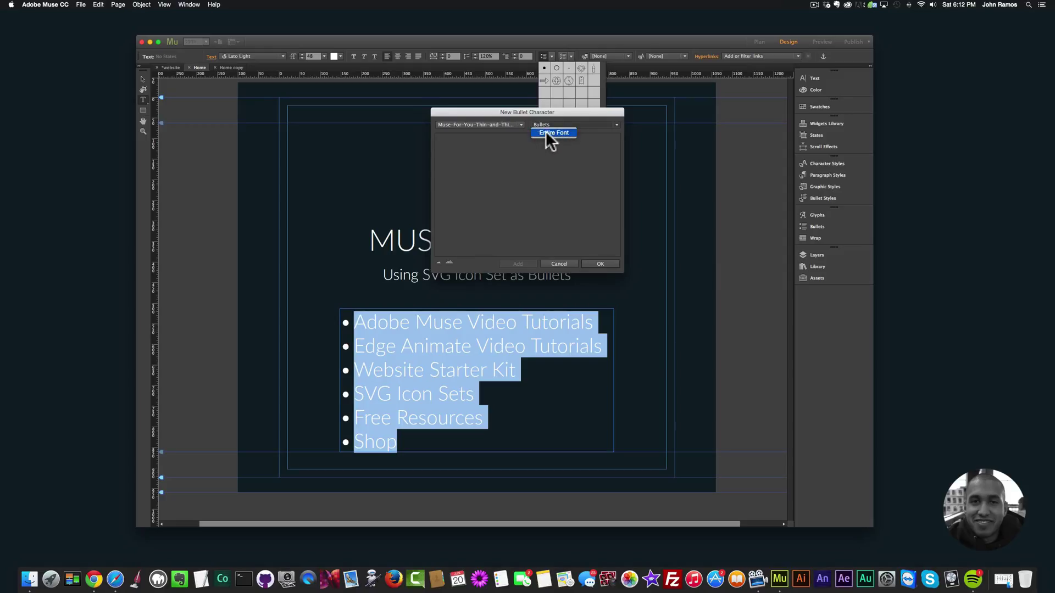
left_click(552, 132)
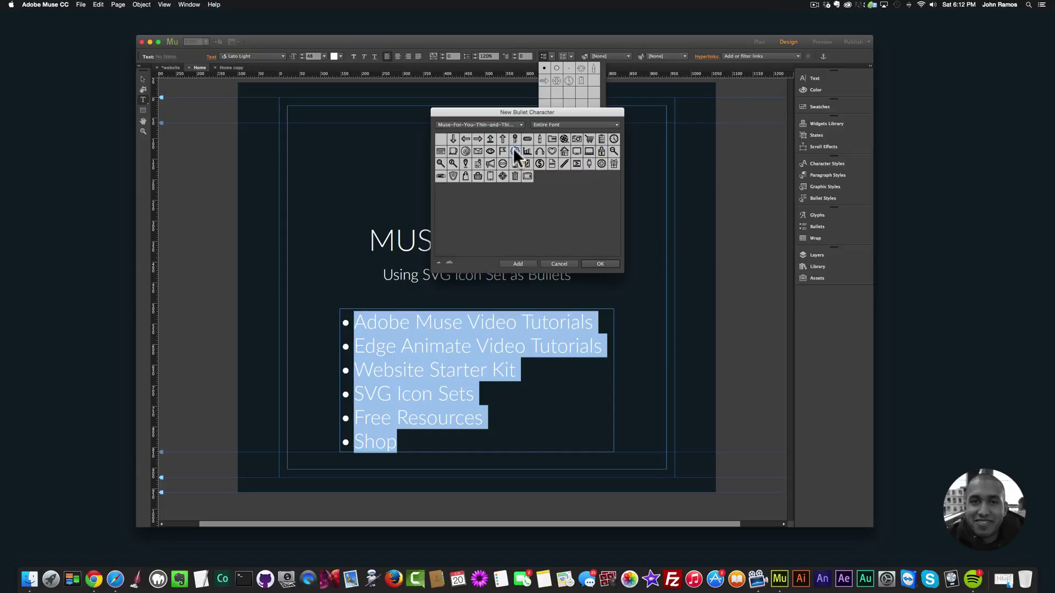
mouse_move(516, 150)
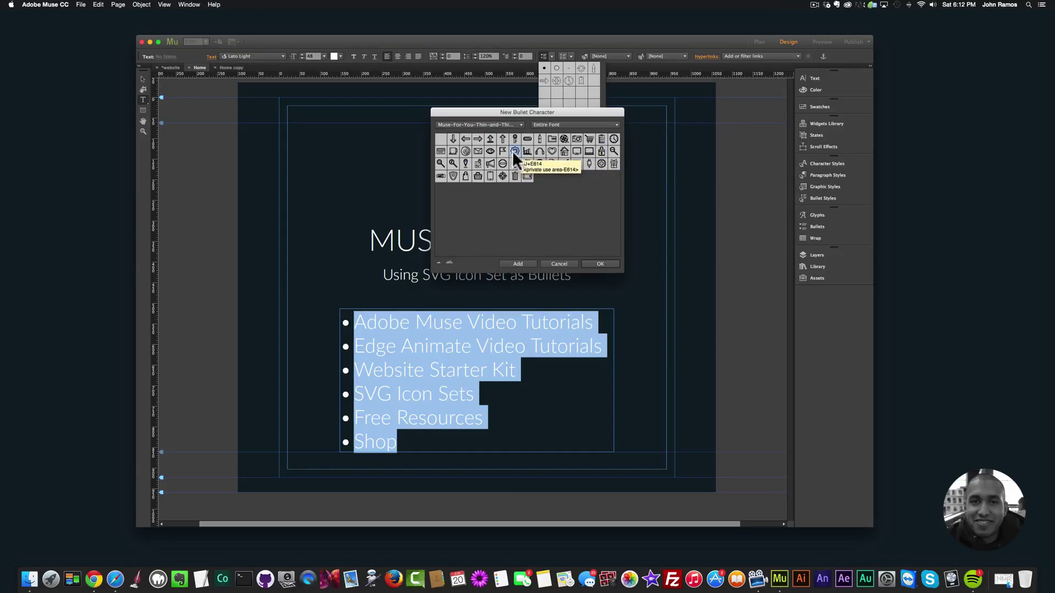
mouse_move(543, 238)
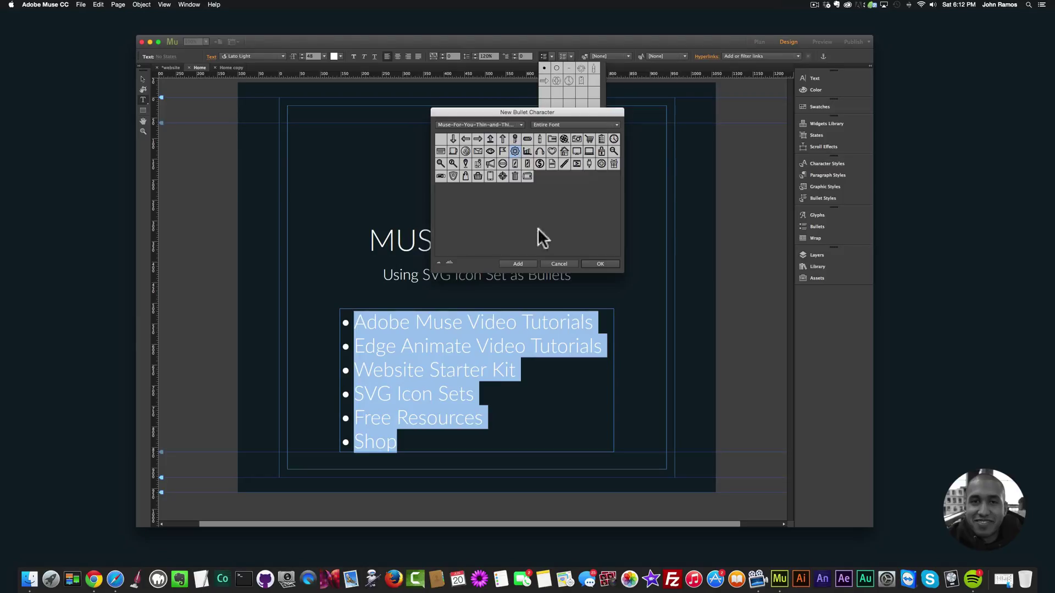
left_click(517, 262)
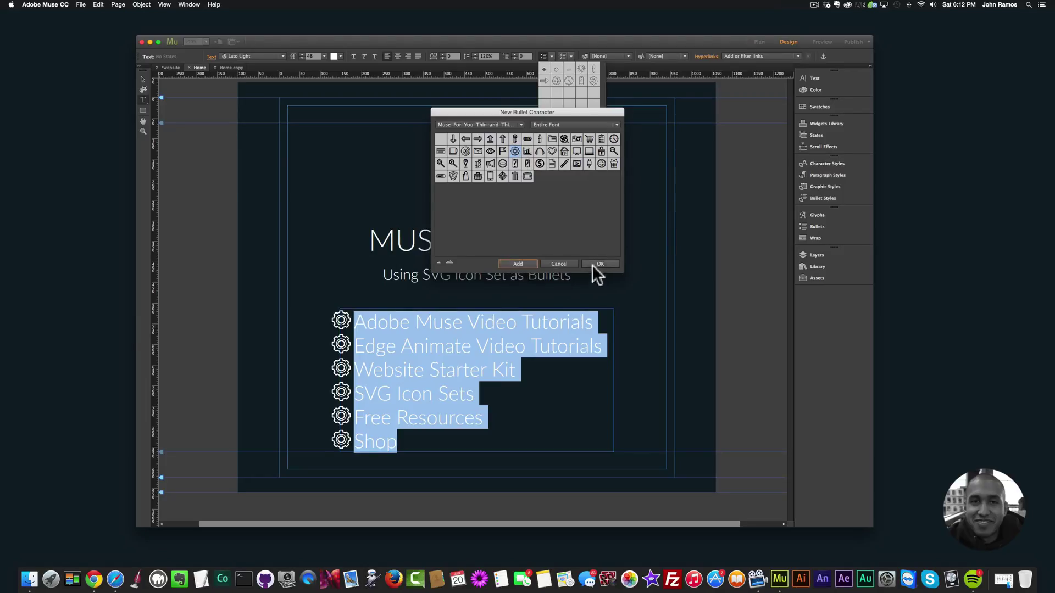
Add new gear-bulleted items 'Muse For You' and 'Another Bullet' after Shop.
left_click(600, 262)
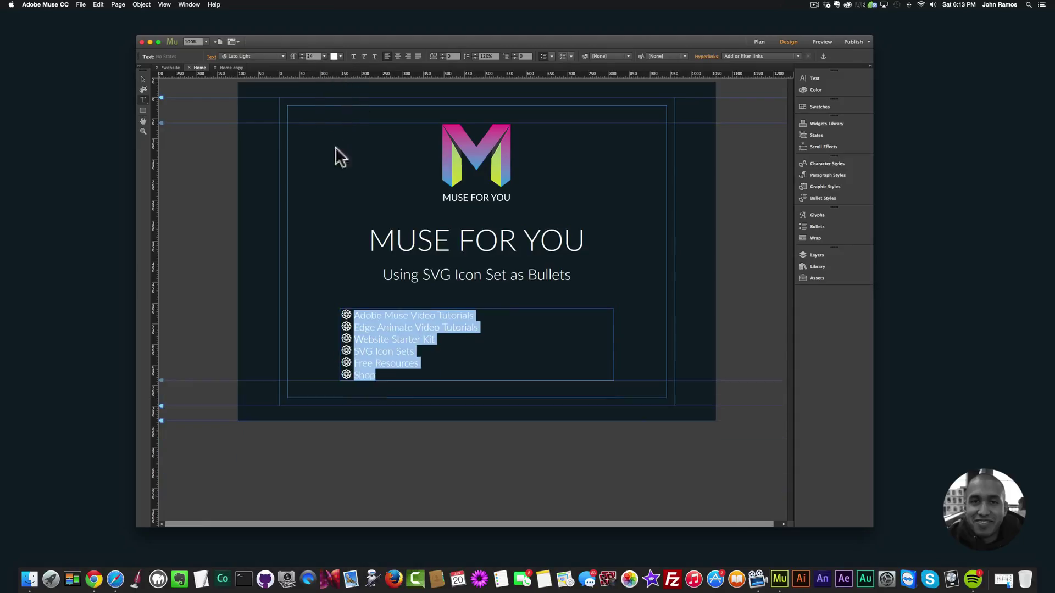
left_click(323, 56)
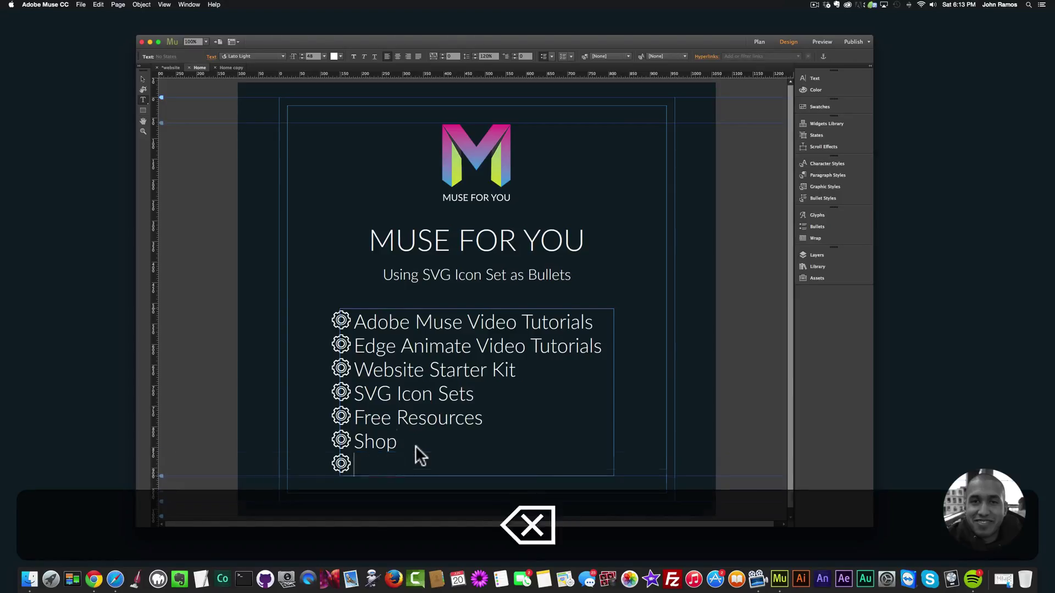
type("Muse")
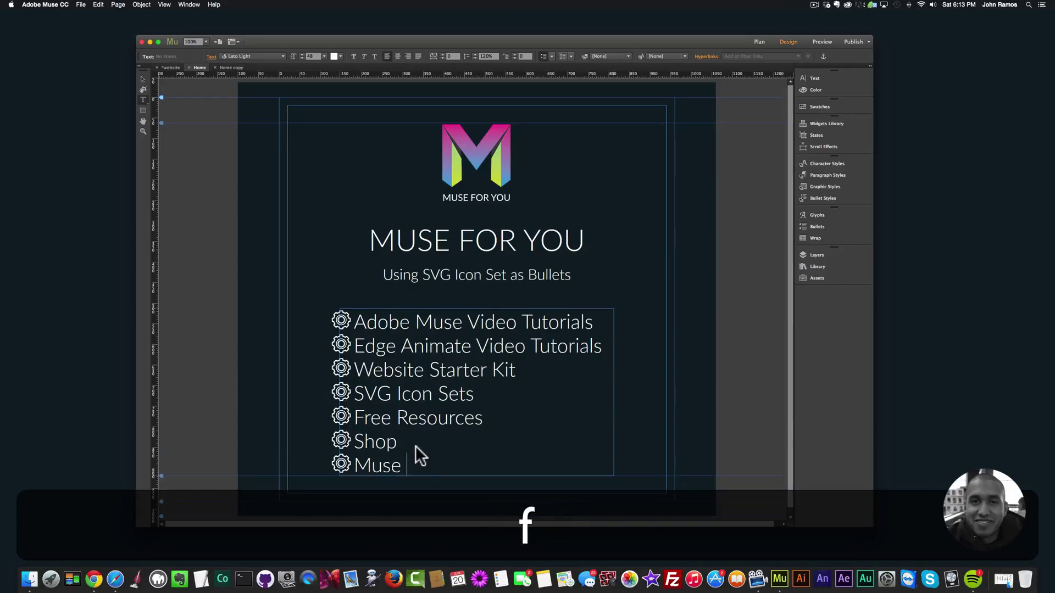
type("For You")
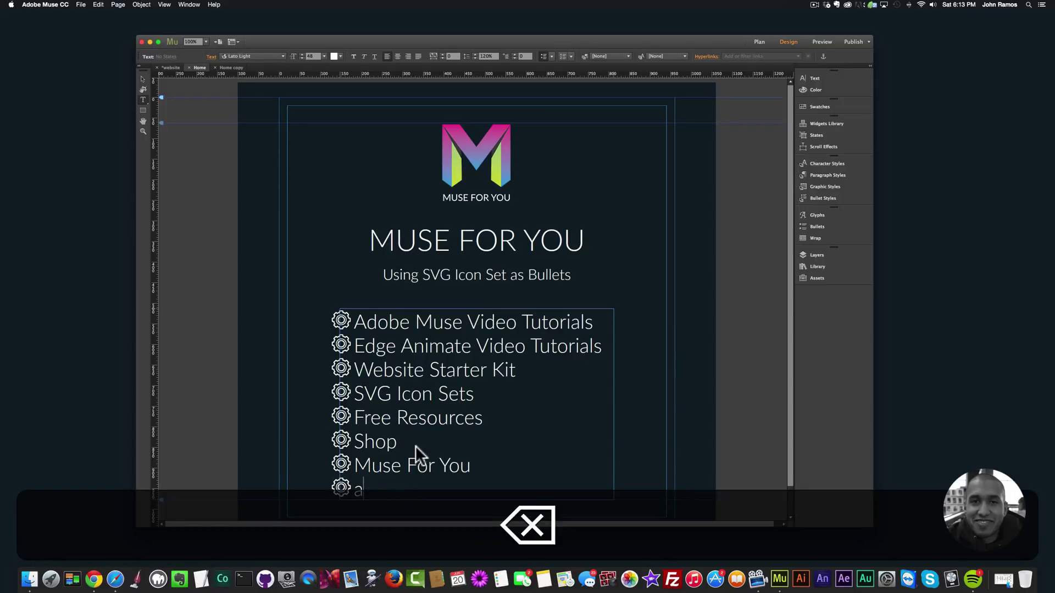
type("nohte")
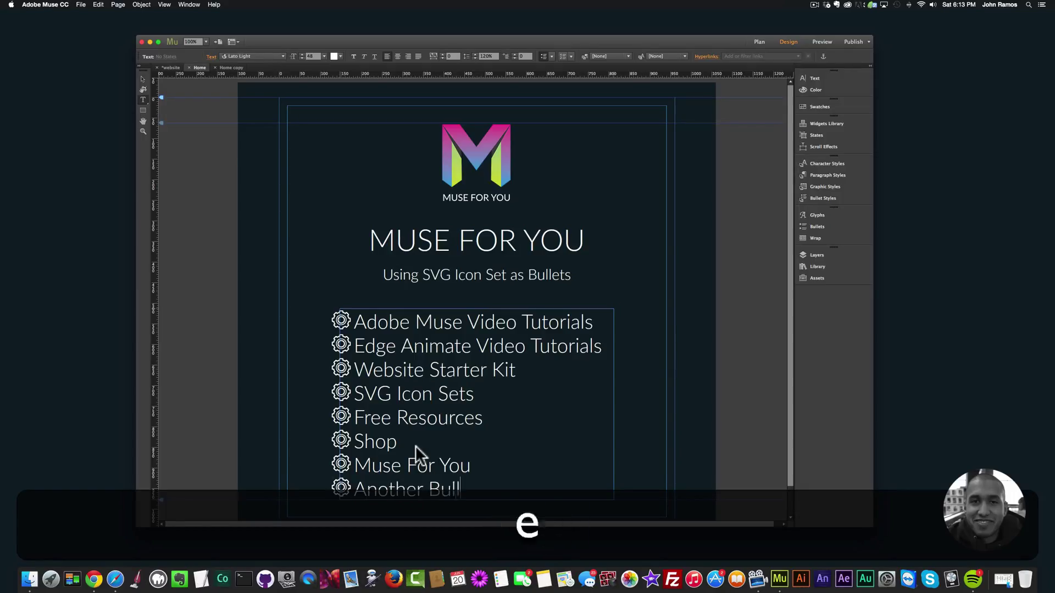
type("et")
type("Another Bullet")
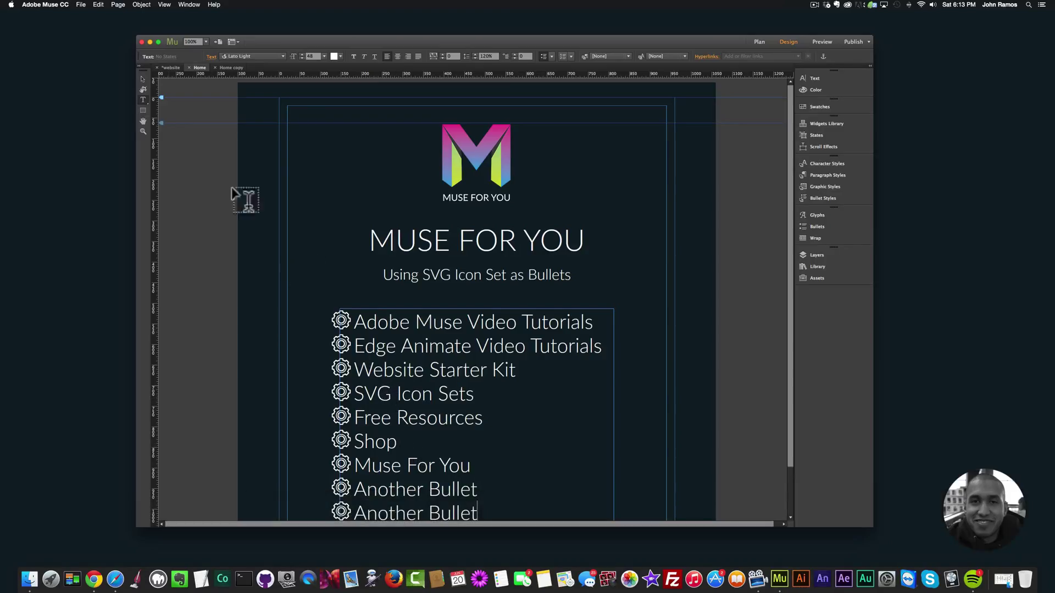
Recolour the whole list text in turn to blue, magenta and yellow-green.
left_click(422, 377)
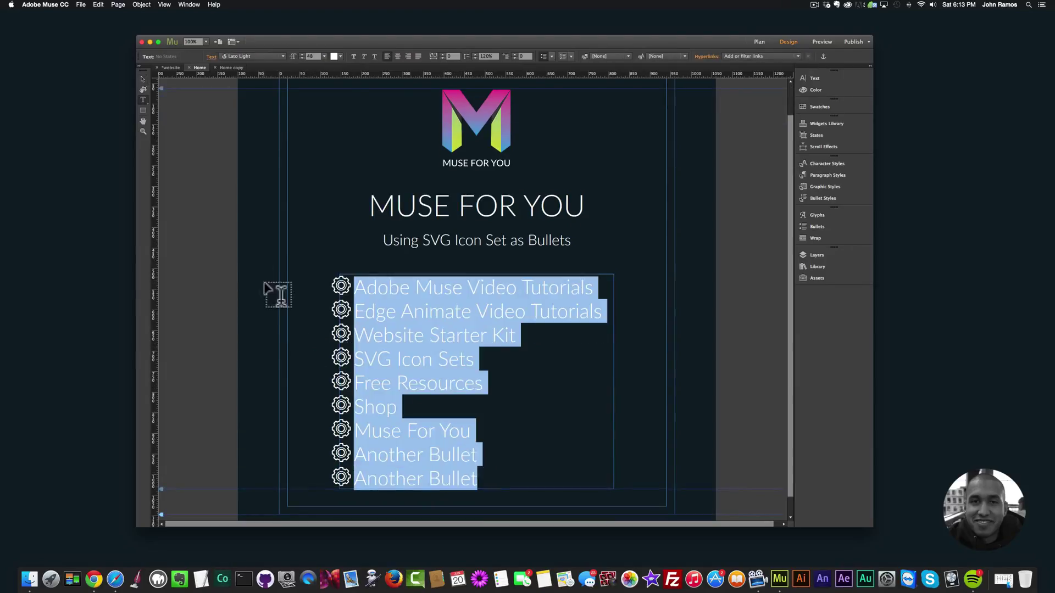
left_click(334, 56)
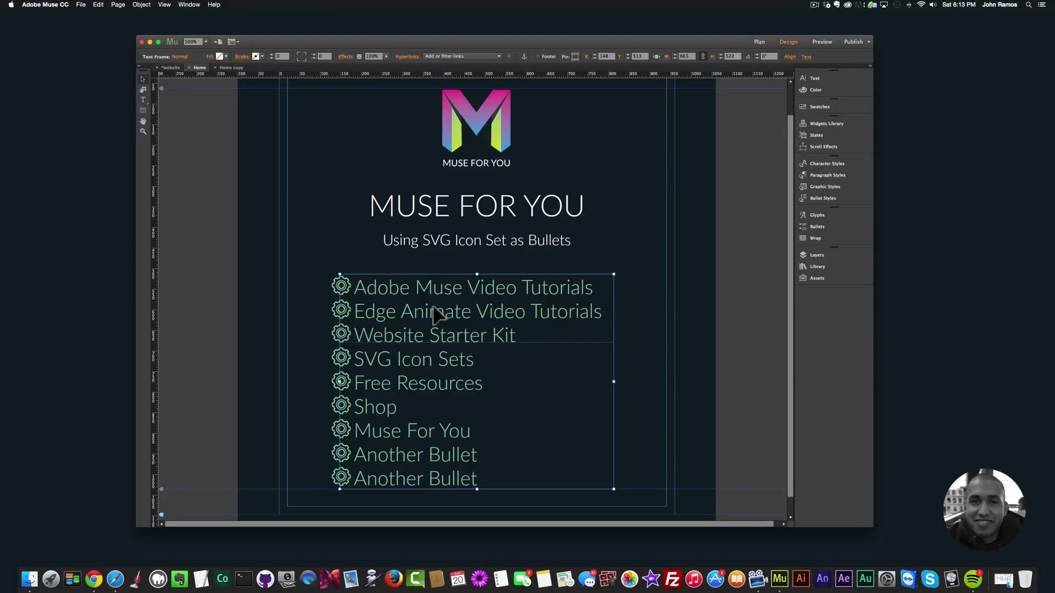
key("cmd+a")
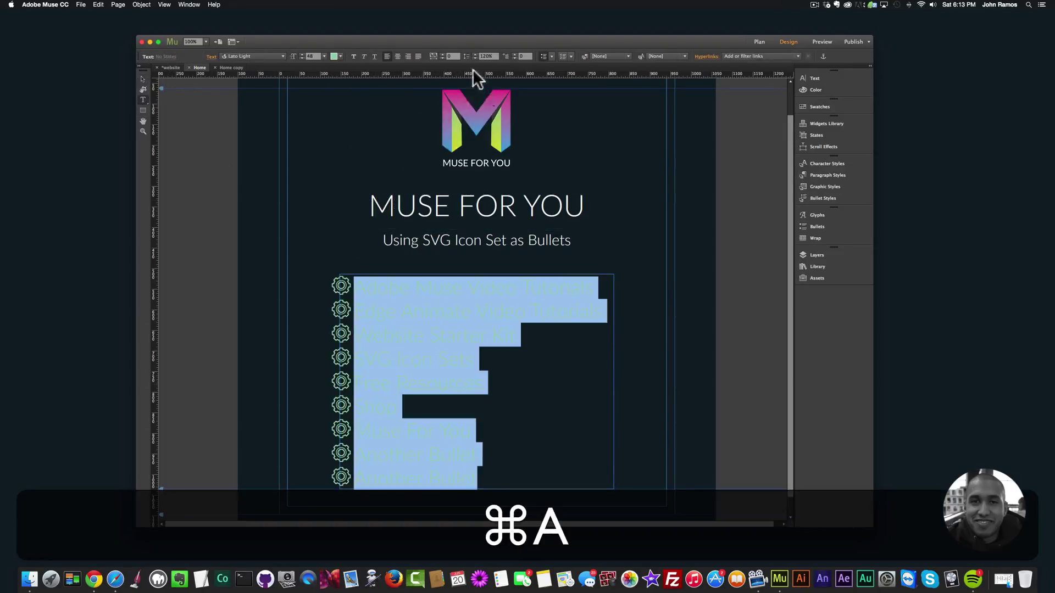
left_click(334, 56)
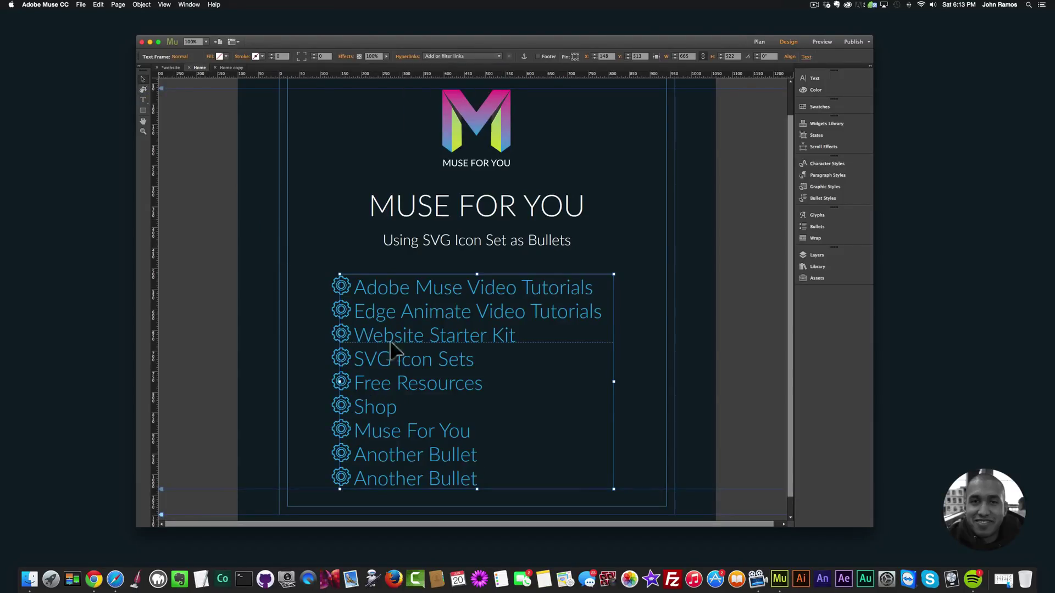
key("cmd+a")
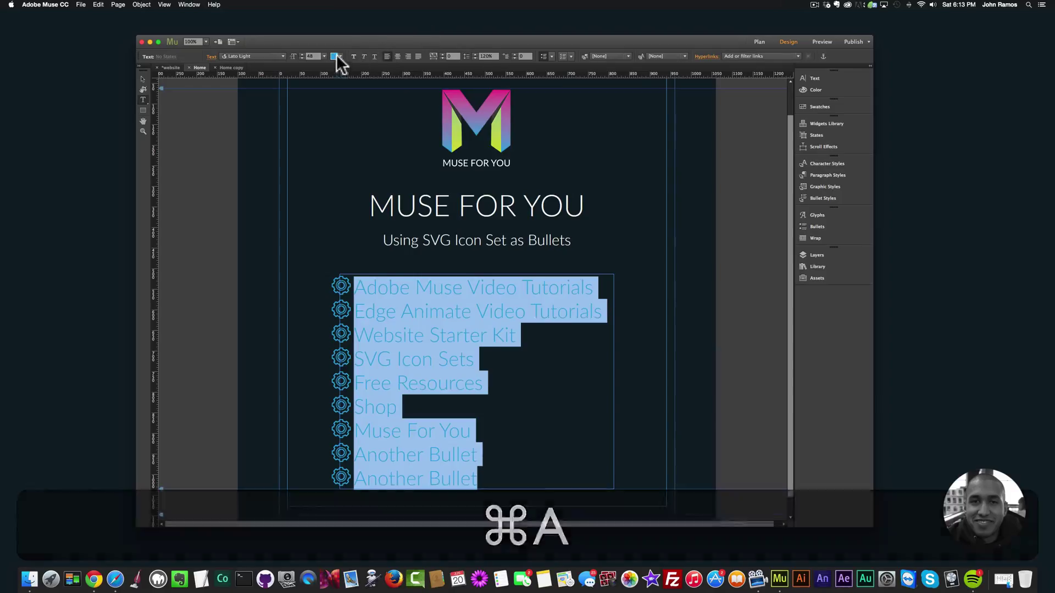
left_click(336, 56)
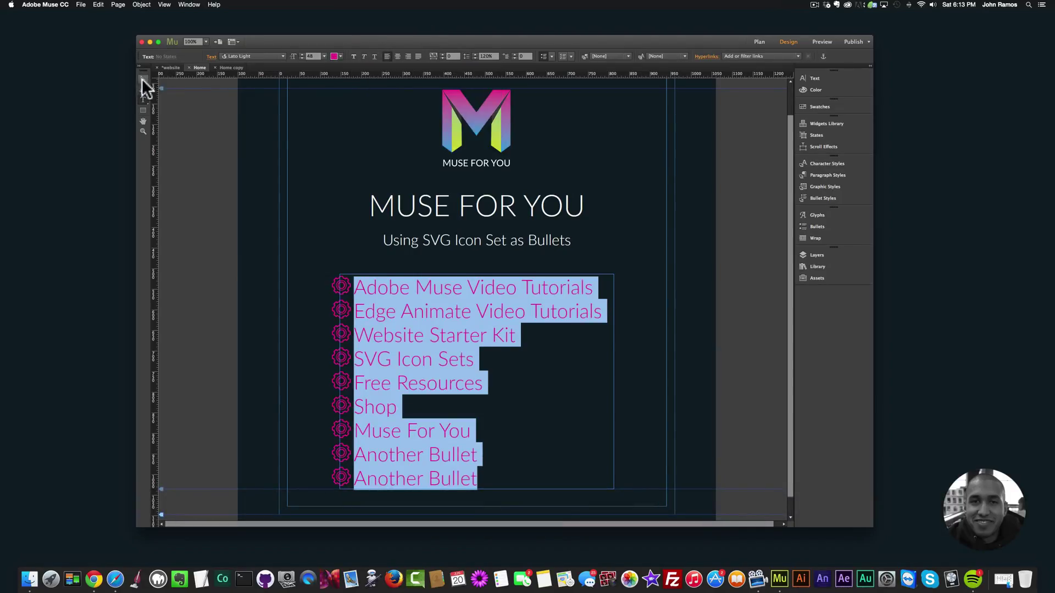
key("cmd+a")
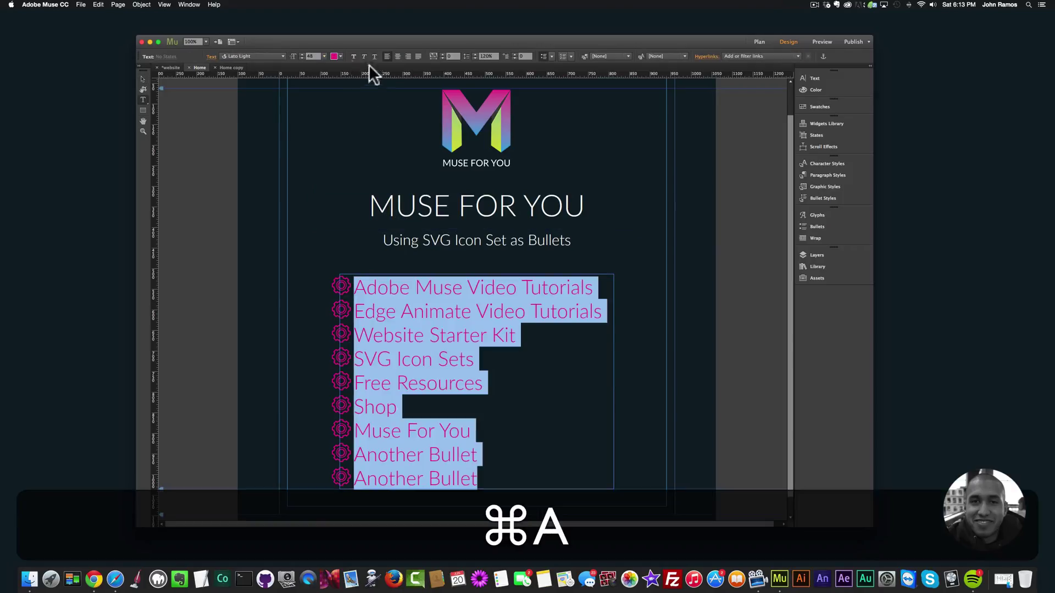
left_click(334, 56)
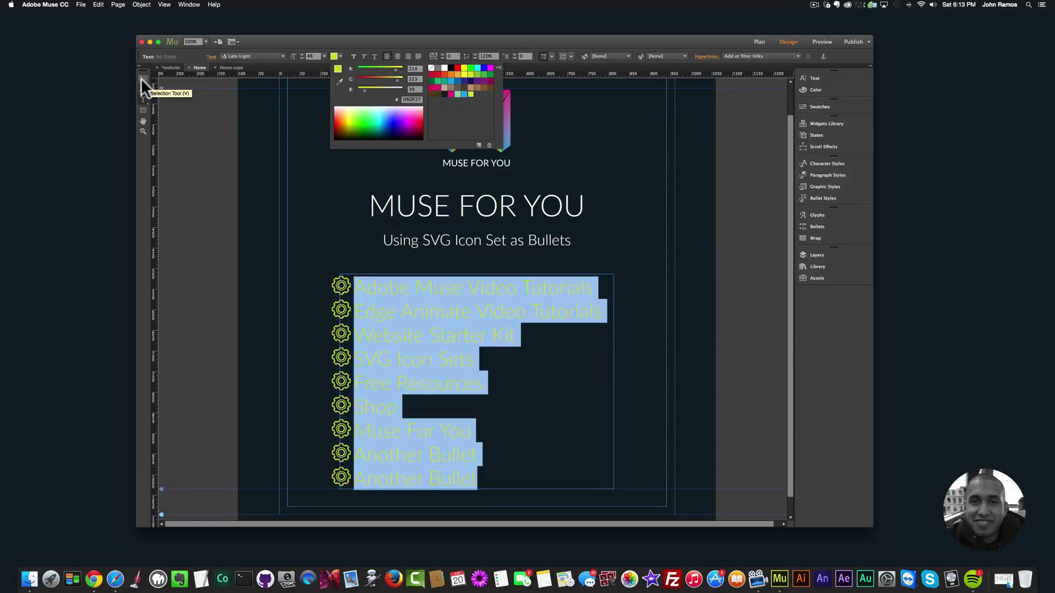
Make the list text and gear bullets white and deselect to view the result.
left_click(143, 80)
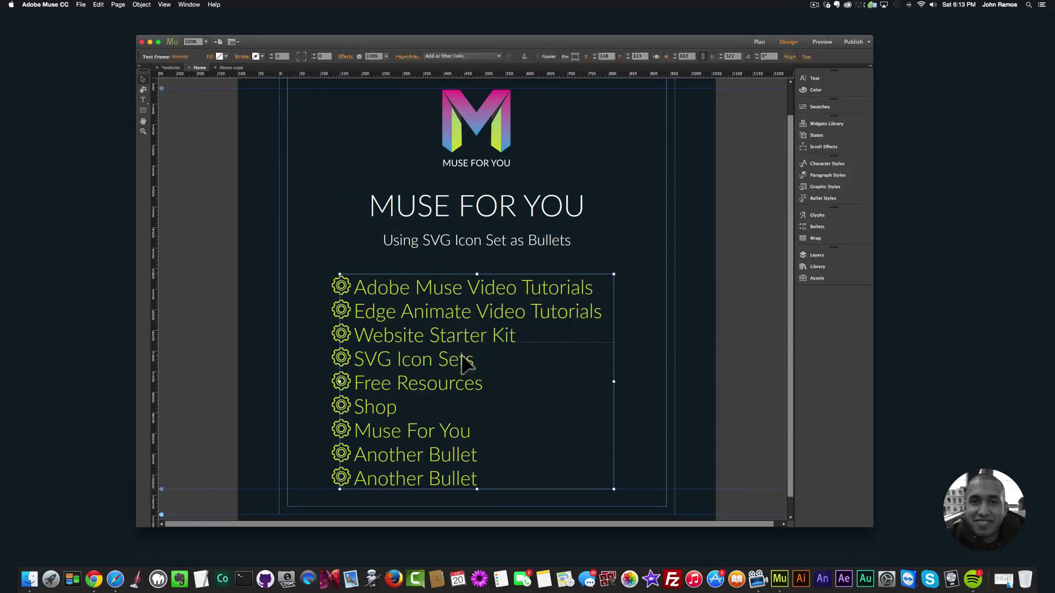
left_click(338, 56)
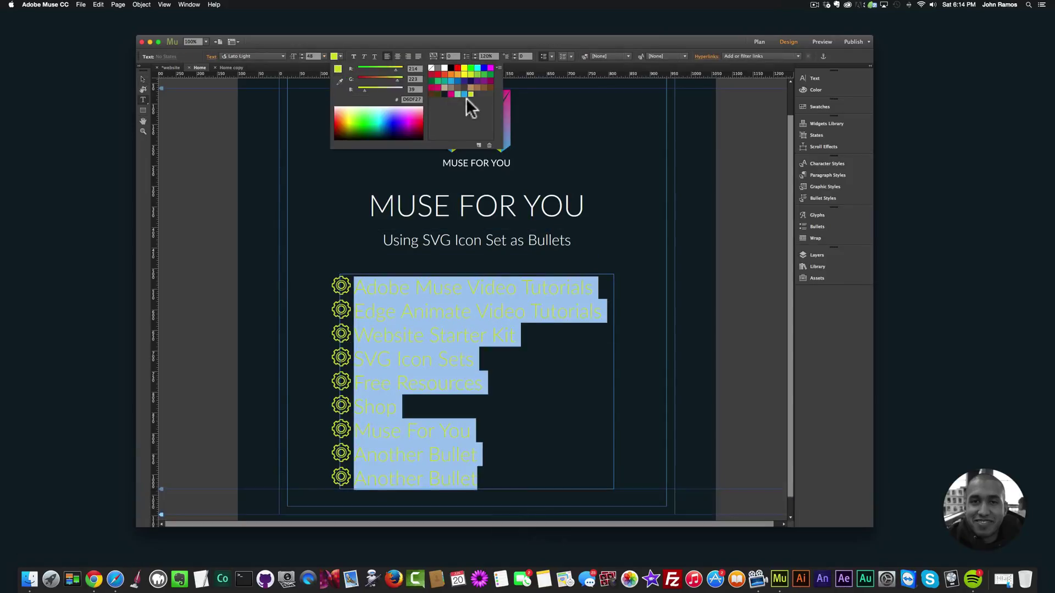
mouse_move(456, 103)
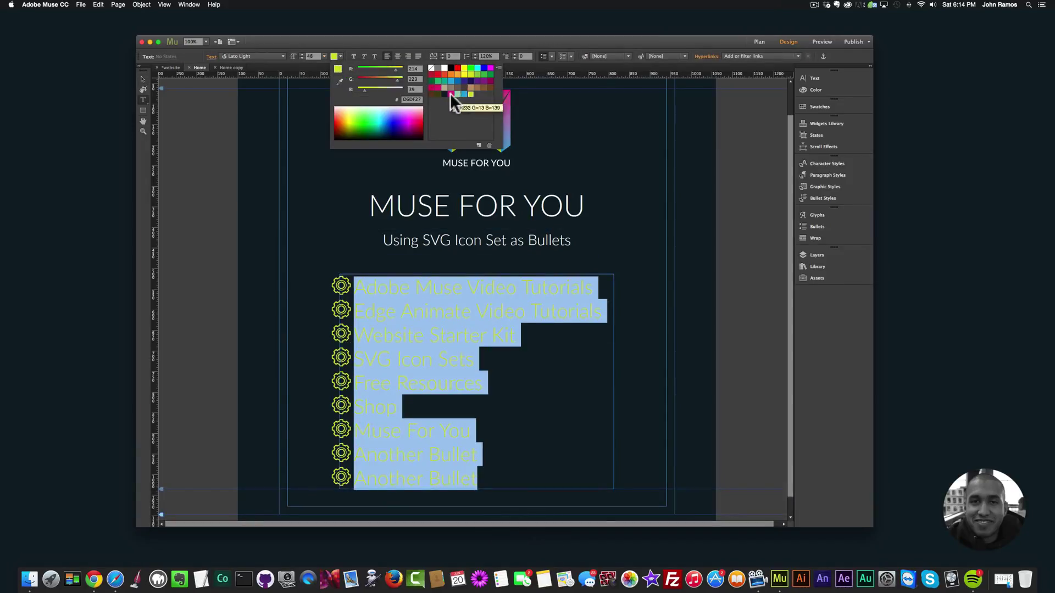
left_click(443, 67)
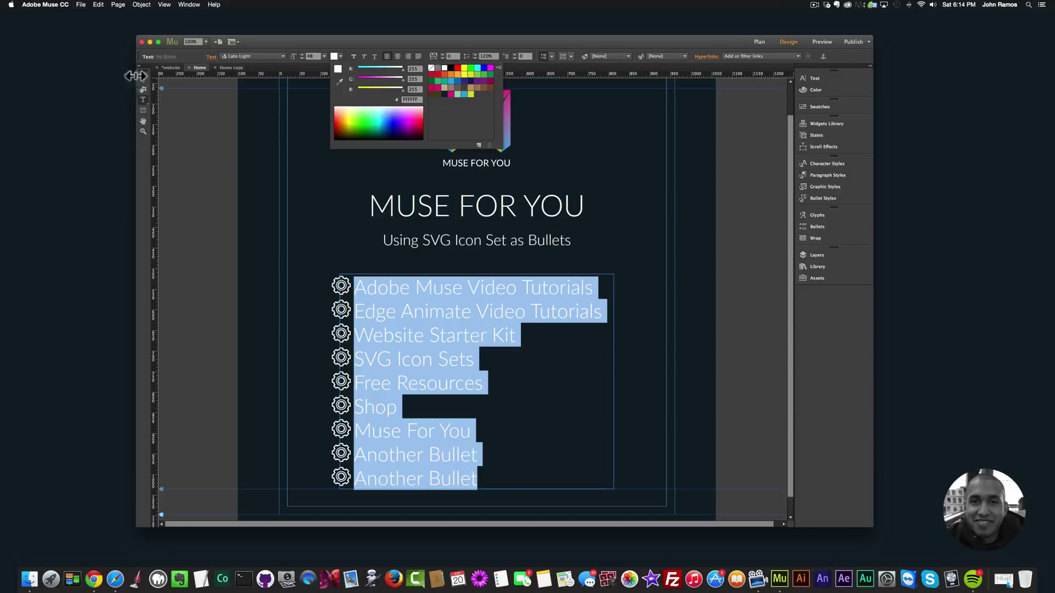
left_click(273, 176)
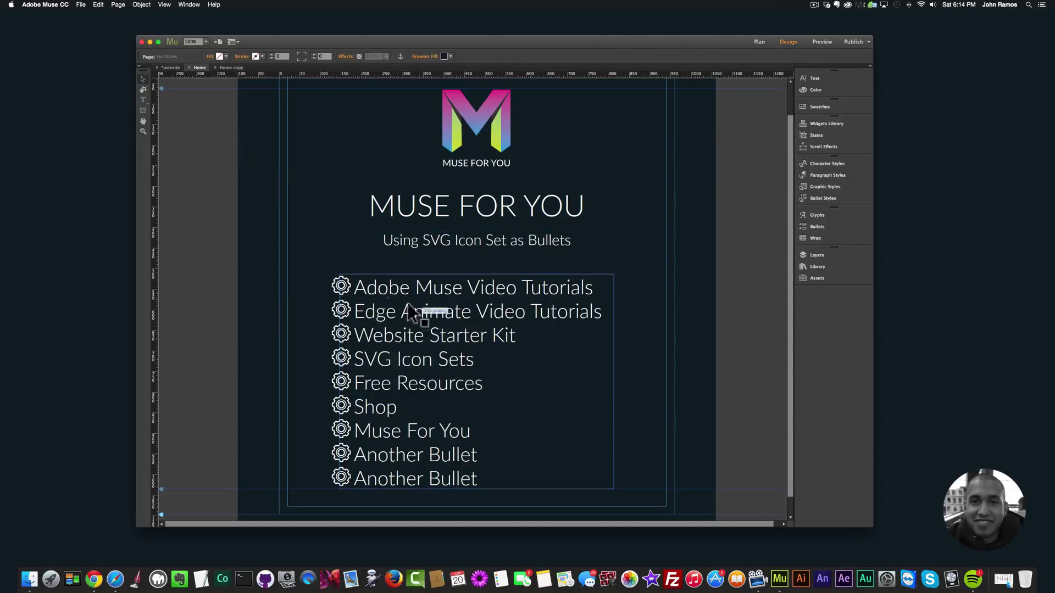
mouse_move(375, 341)
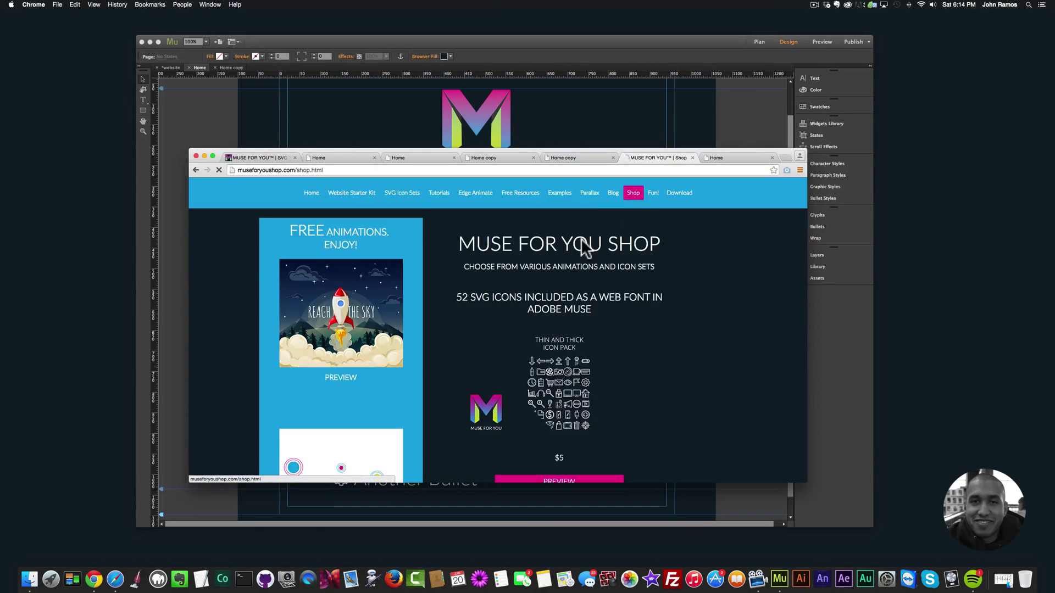
From the Shop page, open the Thin and Thick Icon Pack preview.
left_click(558, 450)
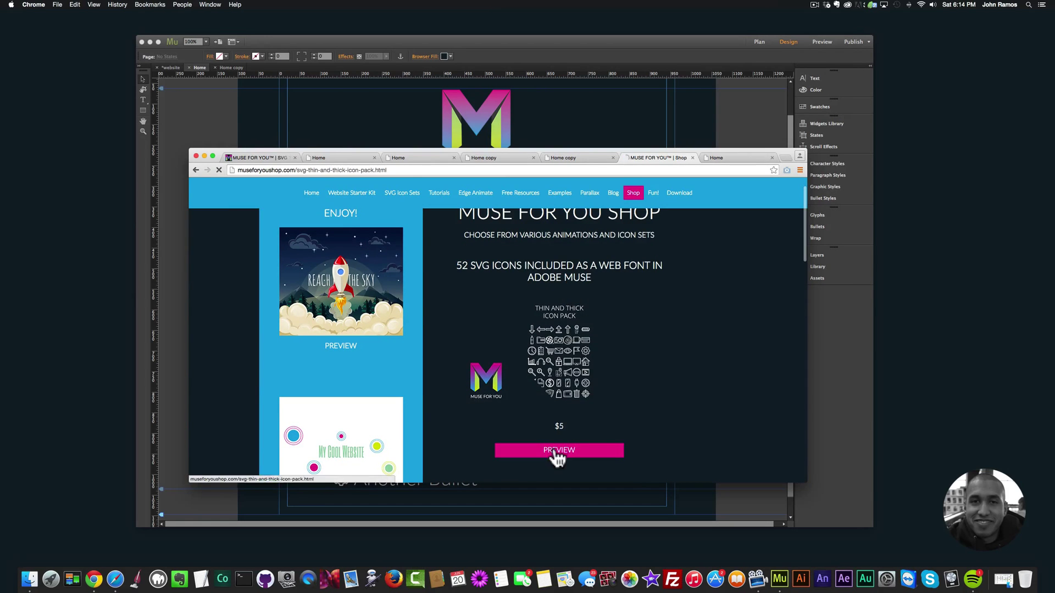
left_click(558, 450)
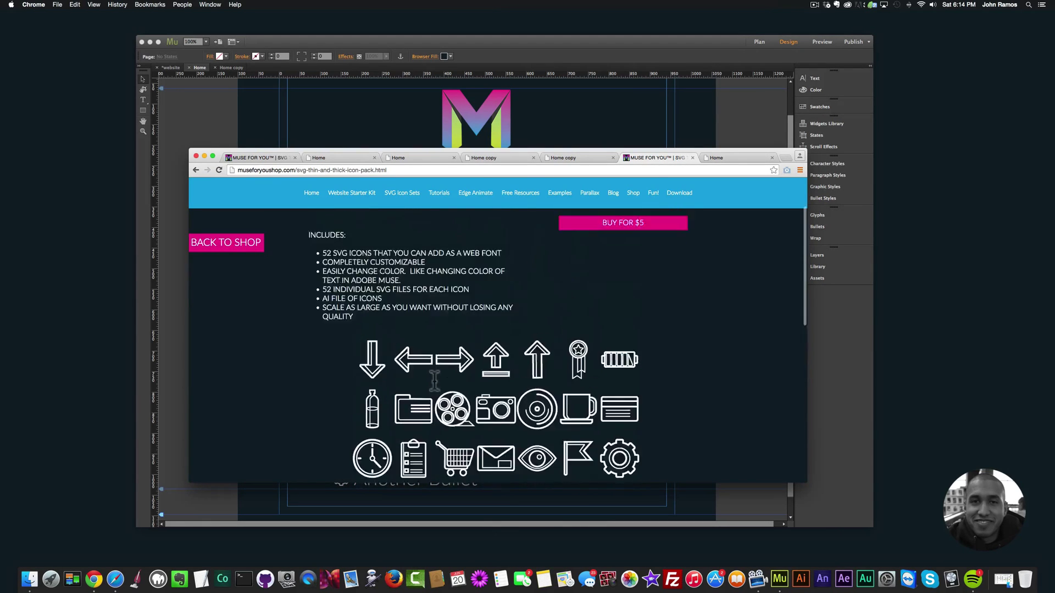